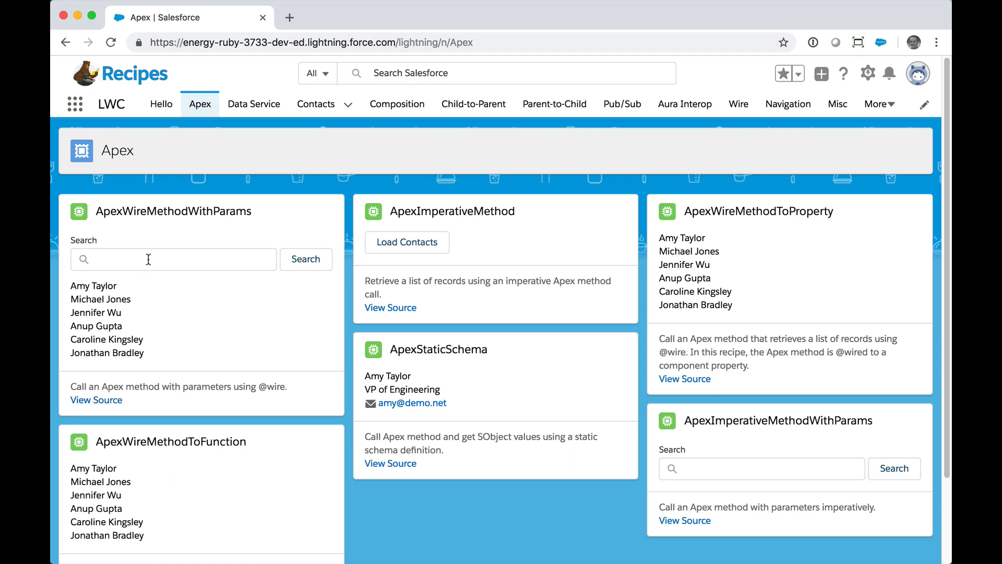
Enter 'jo' in the ApexWireMethodWithParams contact search box and run the search
{"action": "type", "text": "jo"}
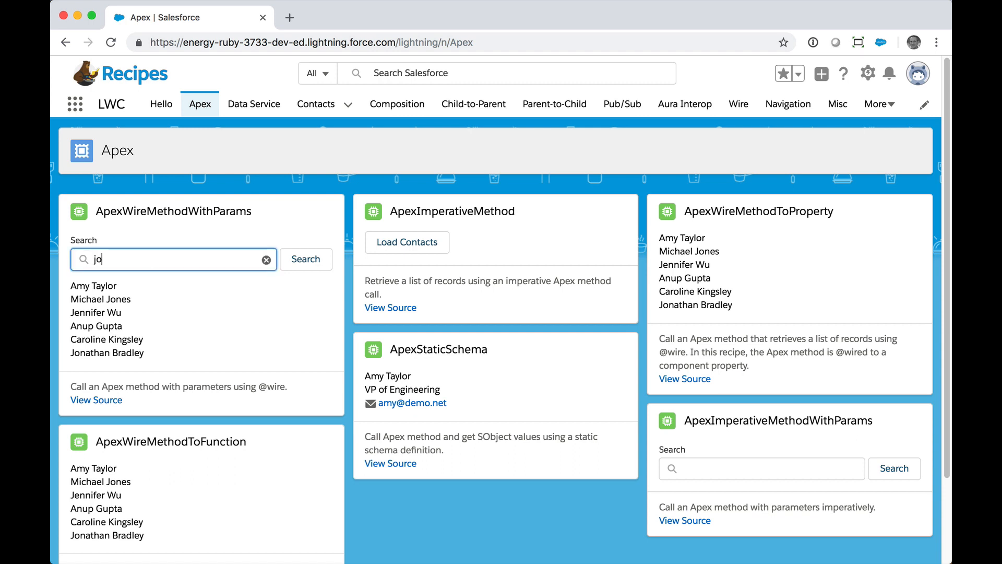
{"action": "left_click", "coordinate": [306, 259]}
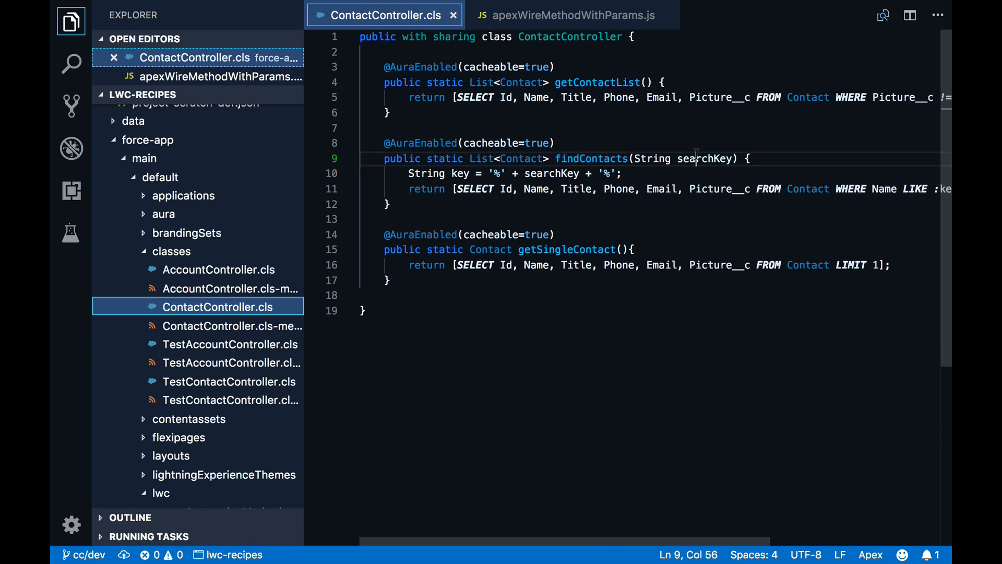
Highlight findContacts' searchKey parameter, then view the apexWireMethodWithParams.js file
{"action": "double_click", "coordinate": [705, 159]}
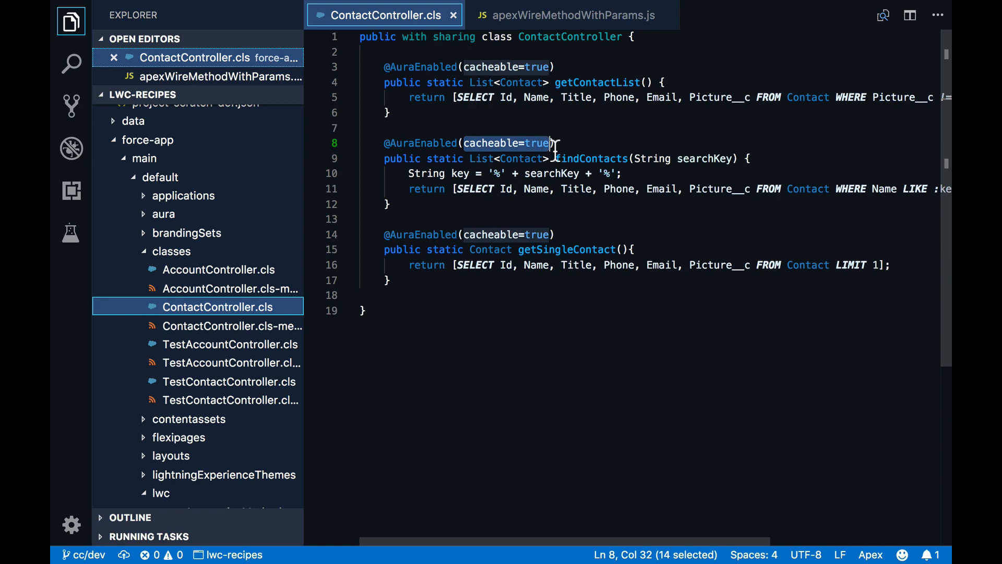
{"action": "left_click", "coordinate": [569, 15]}
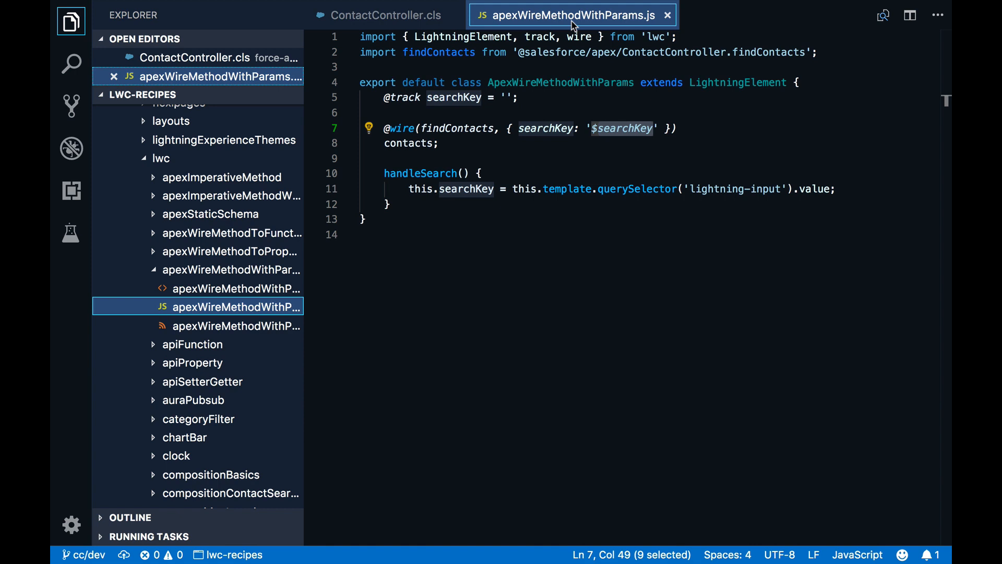
{"action": "mouse_move", "coordinate": [452, 58]}
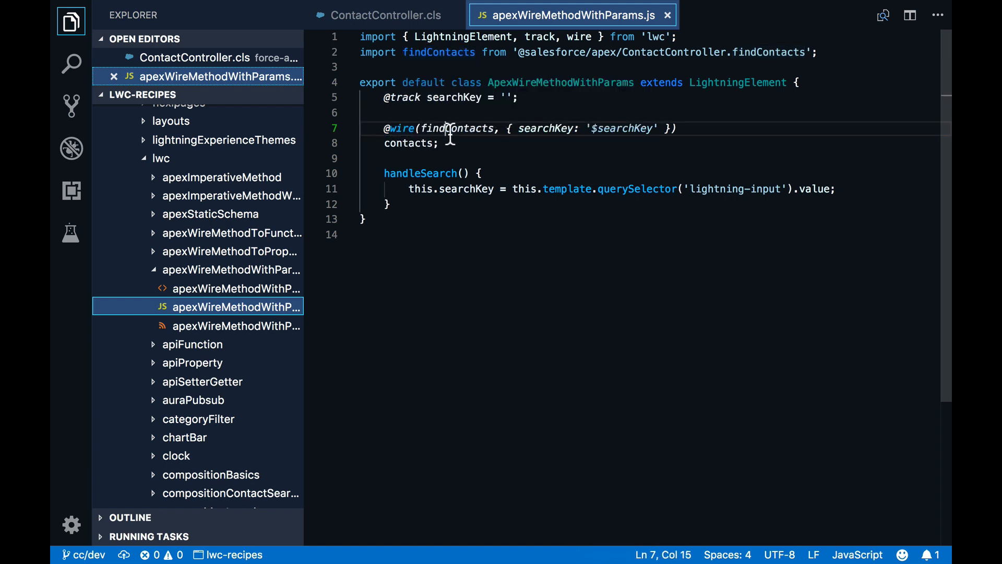
{"action": "double_click", "coordinate": [409, 142]}
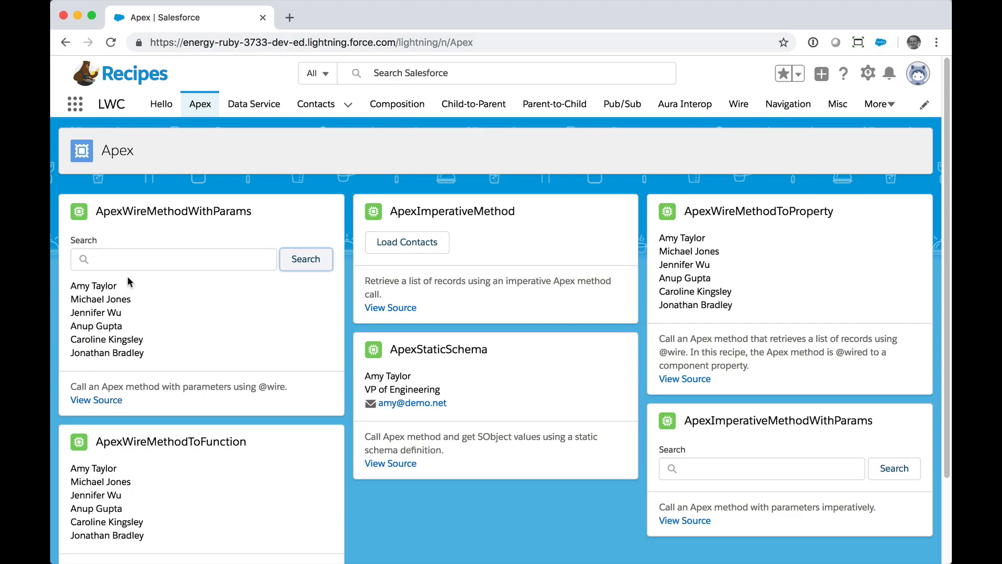
Open DevTools to monitor network requests and type 'jon' in the contact search box
{"action": "key", "text": "F12"}
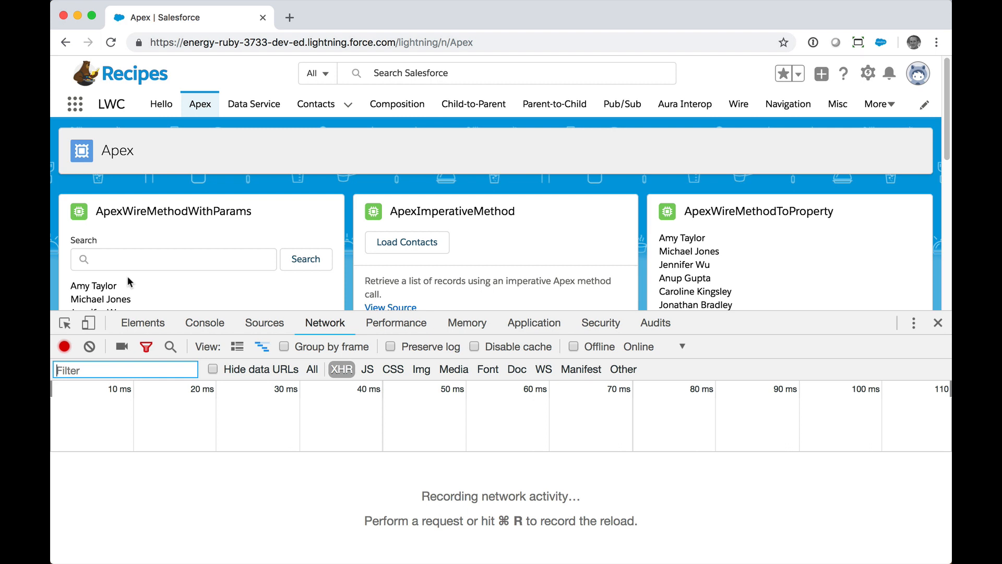
{"action": "left_click", "coordinate": [173, 259]}
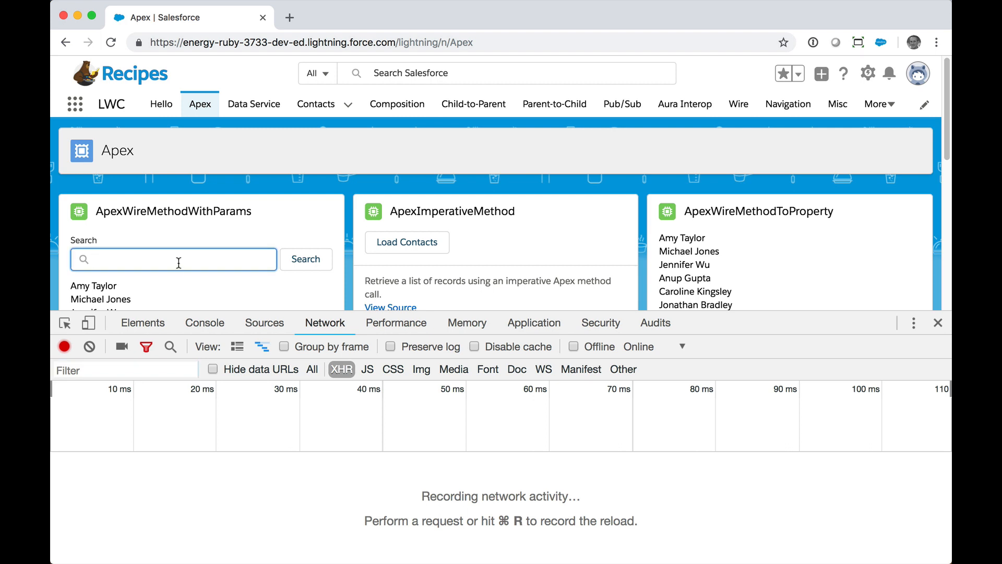
{"action": "type", "text": "jones"}
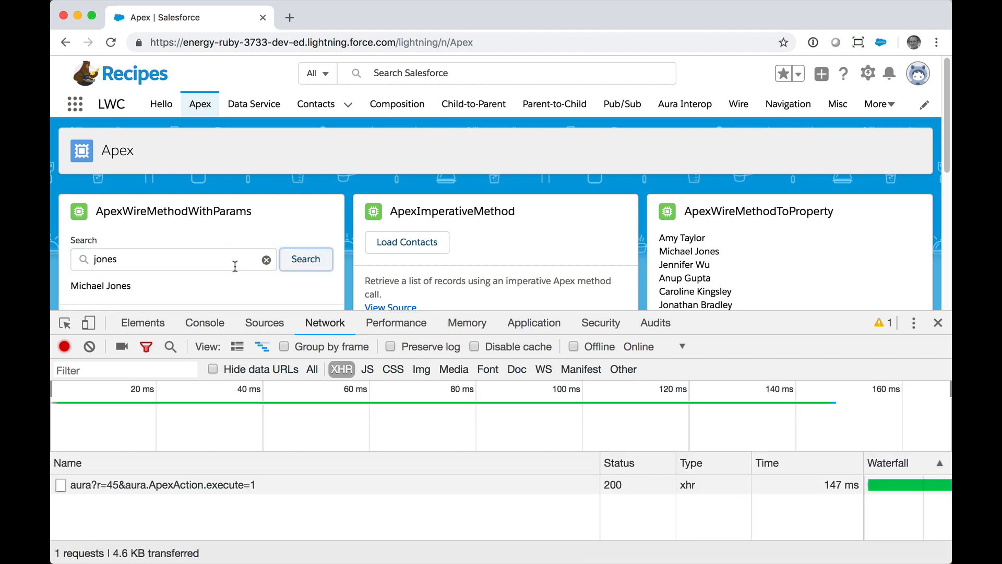
{"action": "mouse_move", "coordinate": [162, 291]}
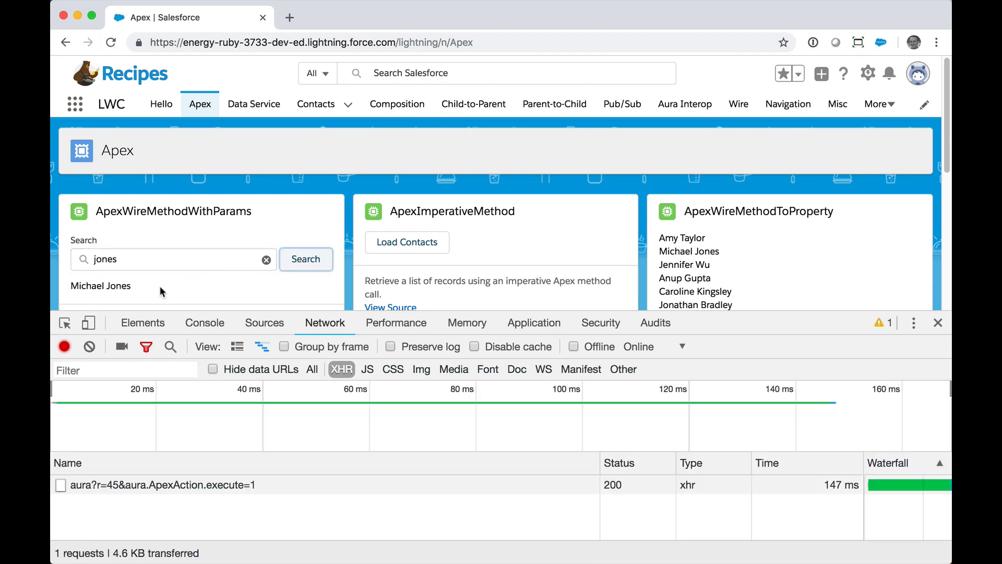
{"action": "mouse_move", "coordinate": [833, 507]}
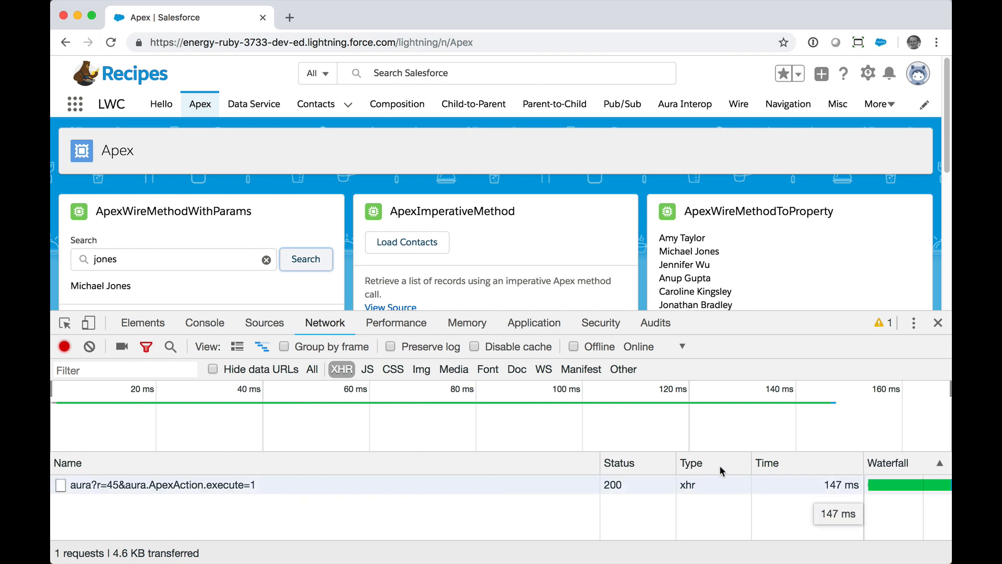
{"action": "mouse_move", "coordinate": [89, 346]}
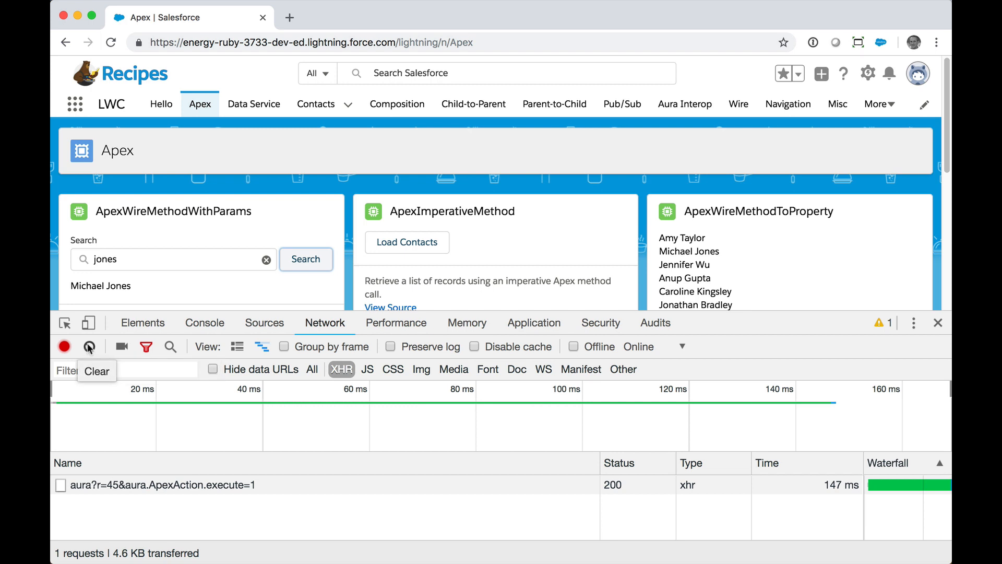
Clear the network log and previous term, then search contacts for 'taylor'
{"action": "left_click", "coordinate": [88, 346]}
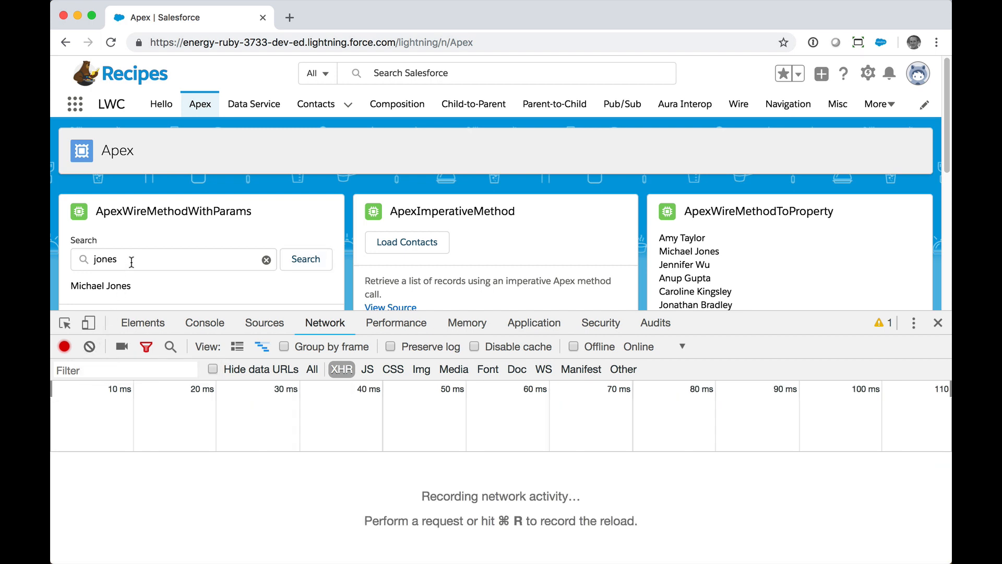
{"action": "left_click", "coordinate": [265, 260]}
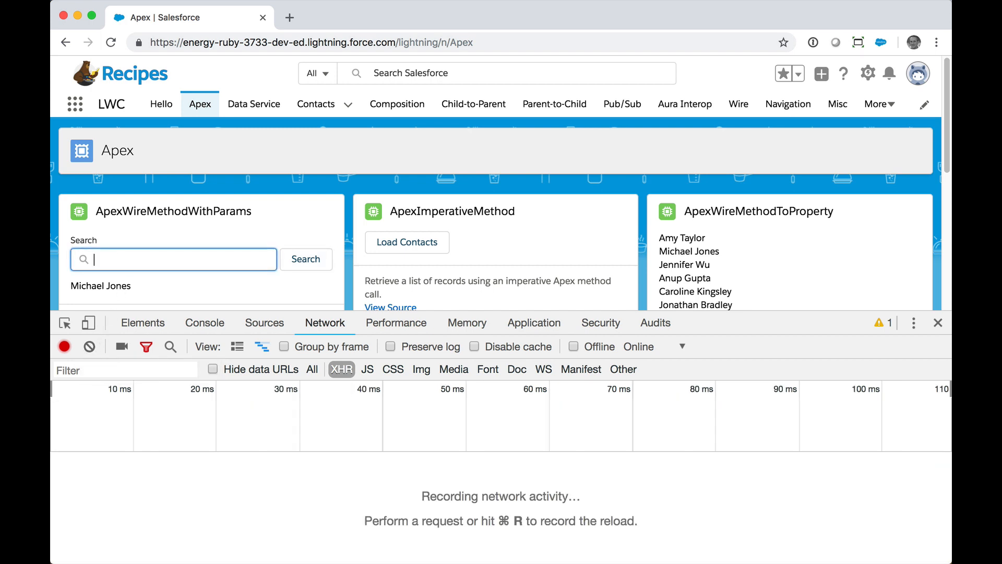
{"action": "type", "text": "taylor"}
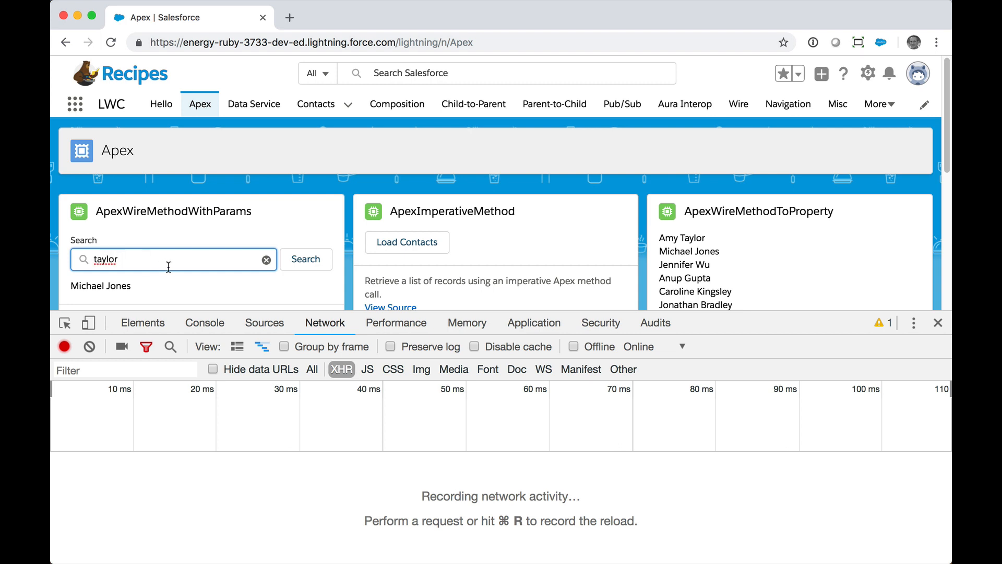
{"action": "left_click", "coordinate": [305, 259]}
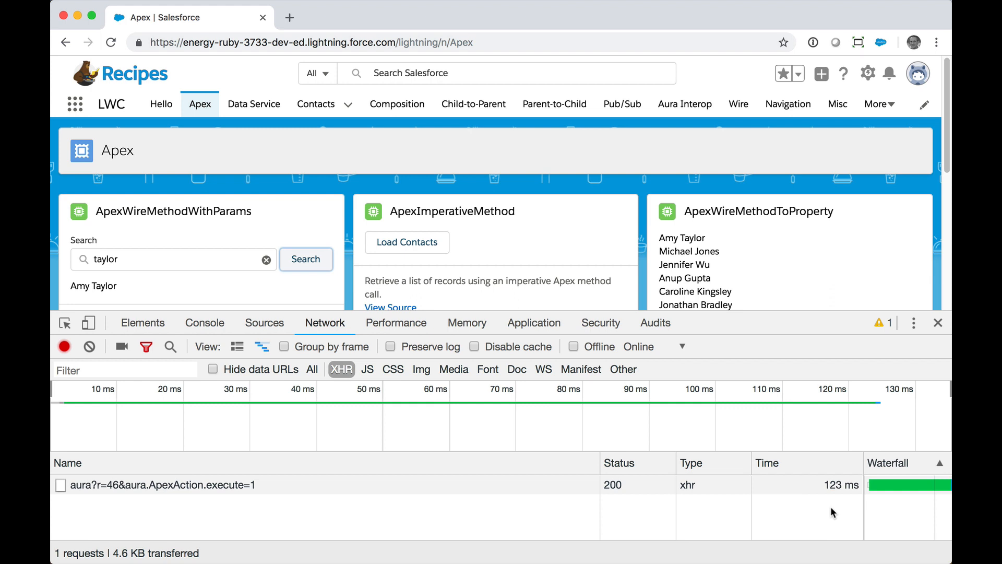
{"action": "mouse_move", "coordinate": [255, 377]}
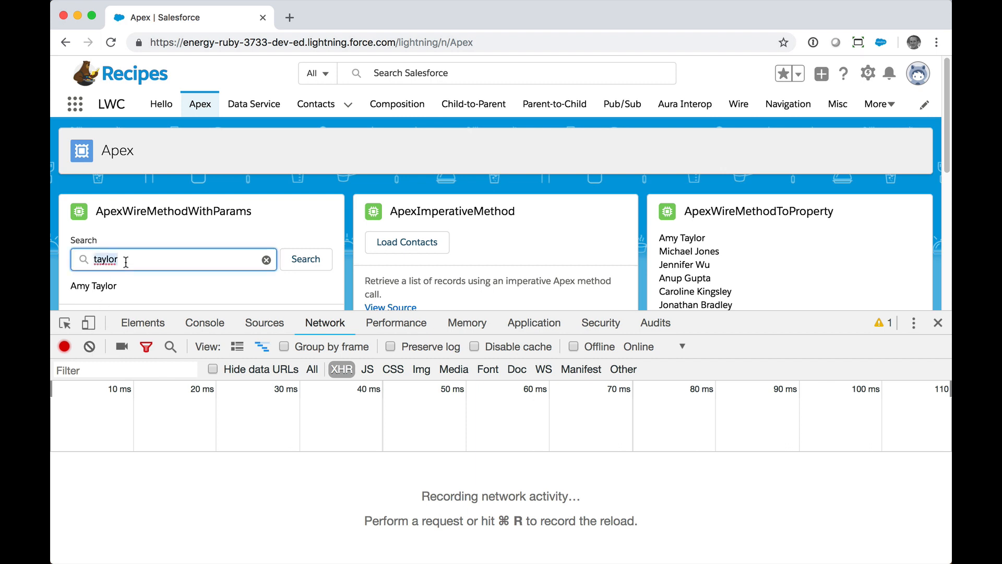
Re-run the 'jones' contact search to confirm a cached result with no request
{"action": "type", "text": "jones"}
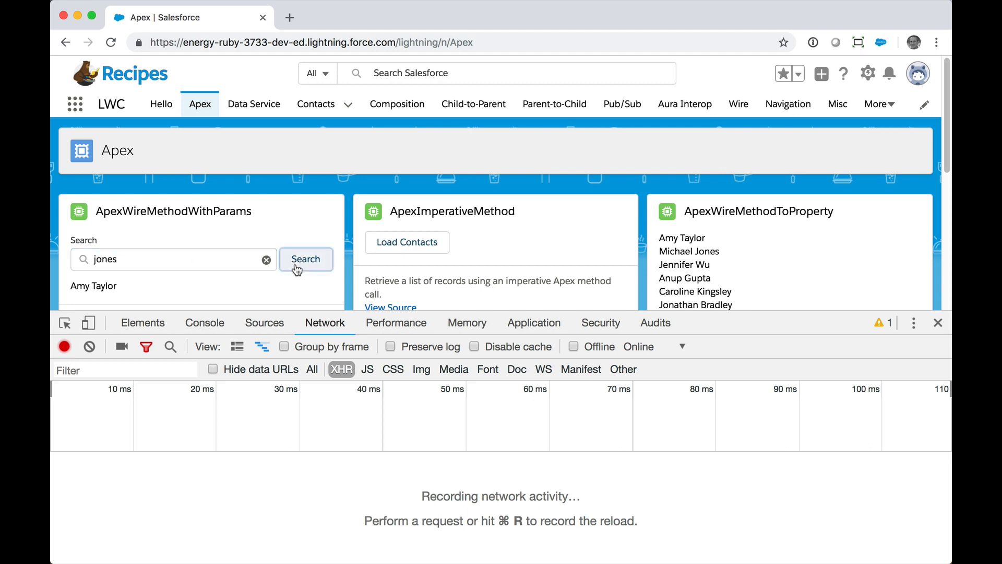
{"action": "left_click", "coordinate": [306, 259]}
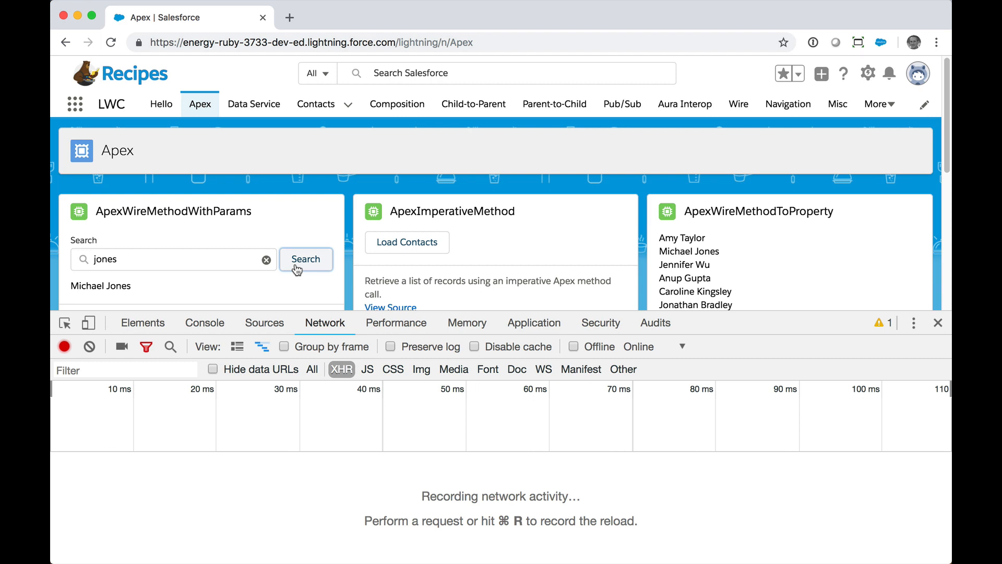